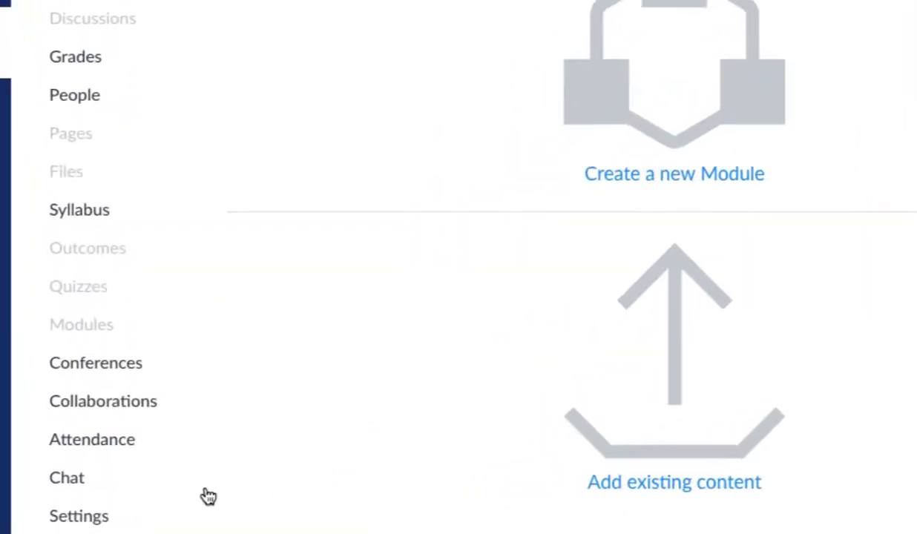
Go to the Settings page of the Canvas 101 (Schipman) course.
click(79, 516)
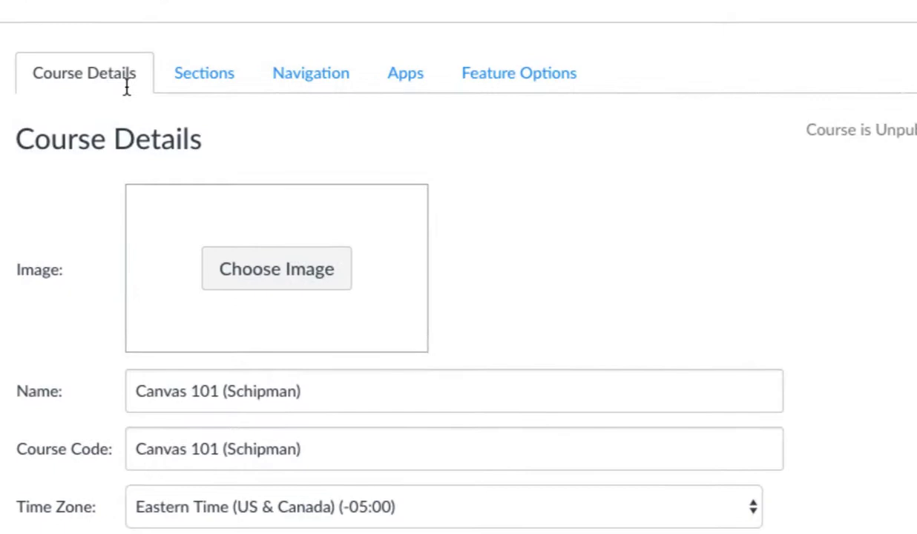
mouse_move(310, 72)
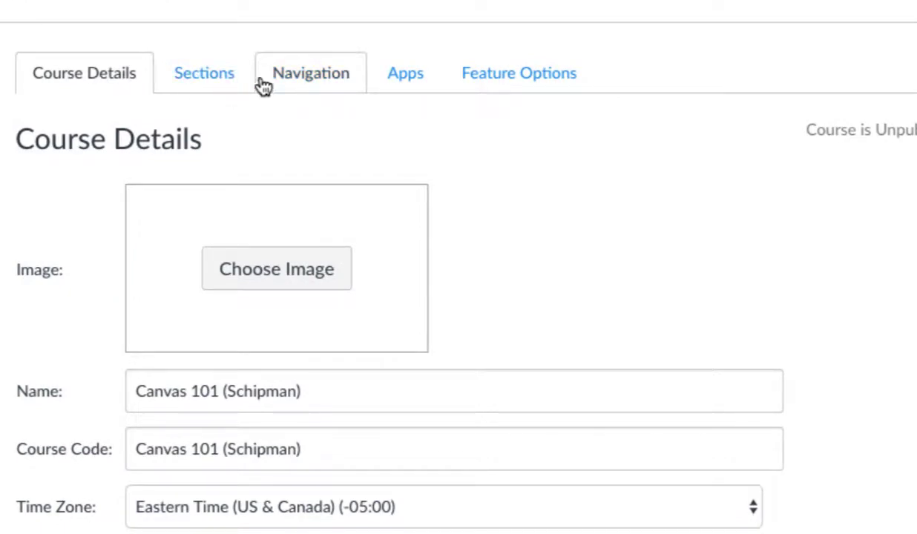
Show the Navigation settings and review the enabled and hidden course menu items.
click(310, 73)
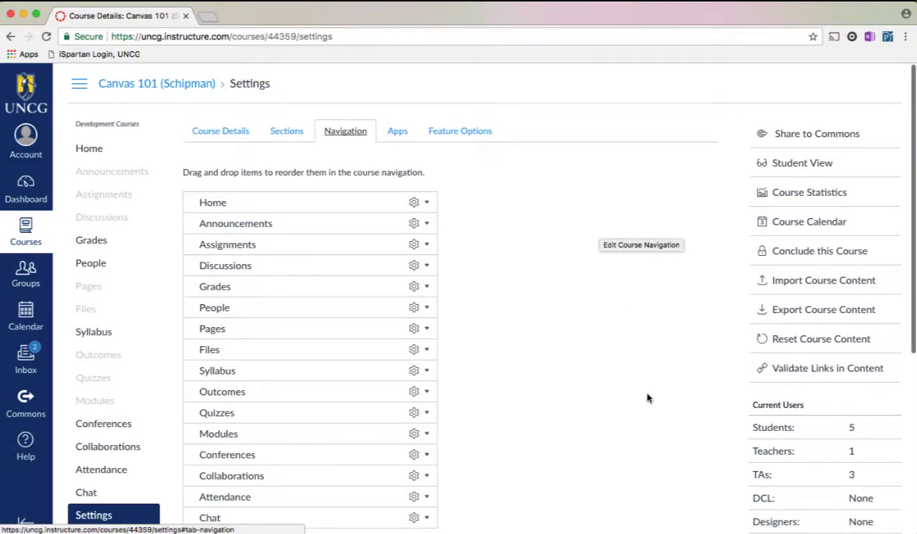
scroll(down, 3)
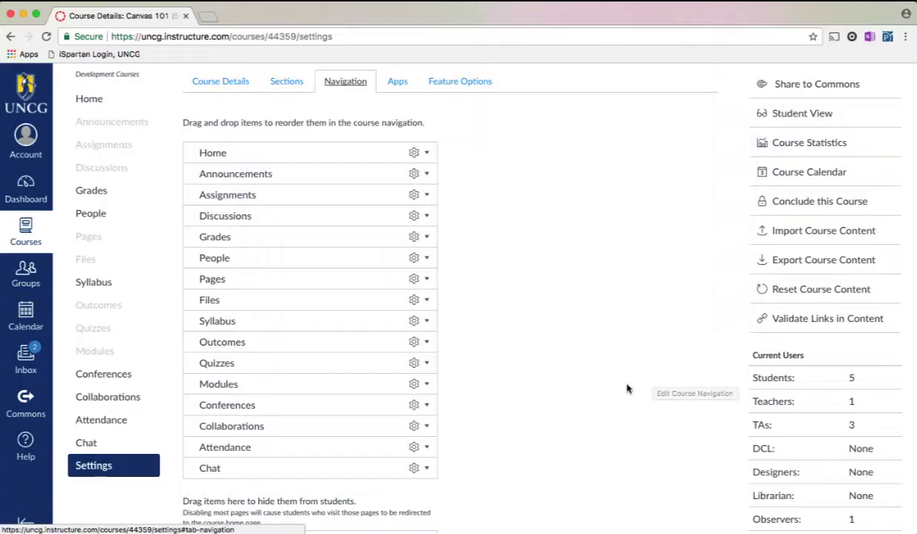
scroll(down, 3)
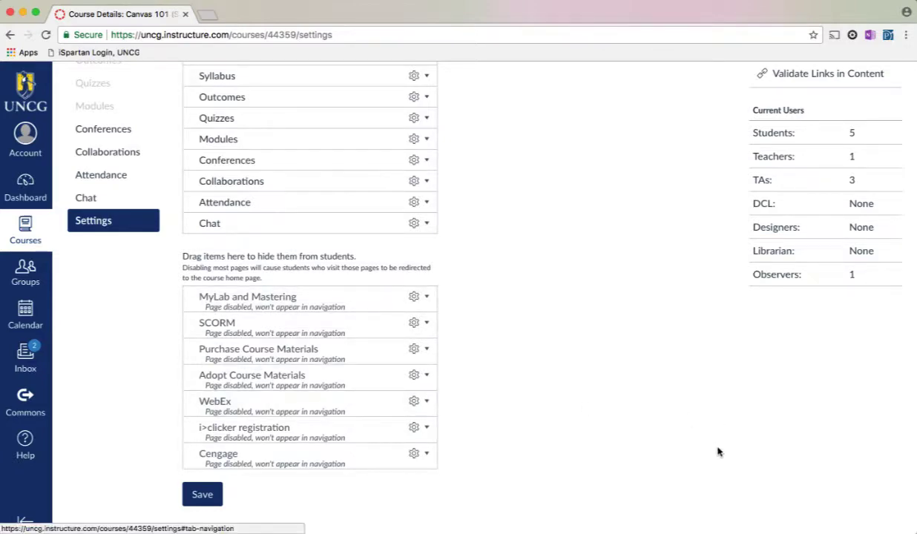
scroll(up, 3)
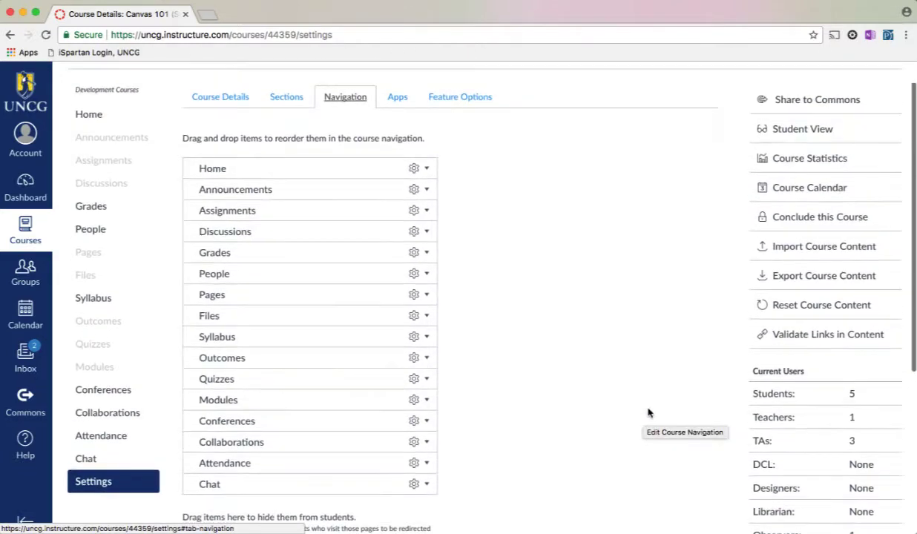
Scroll through the navigation list to the area for hiding items such as Conferences from students.
scroll(down, 3)
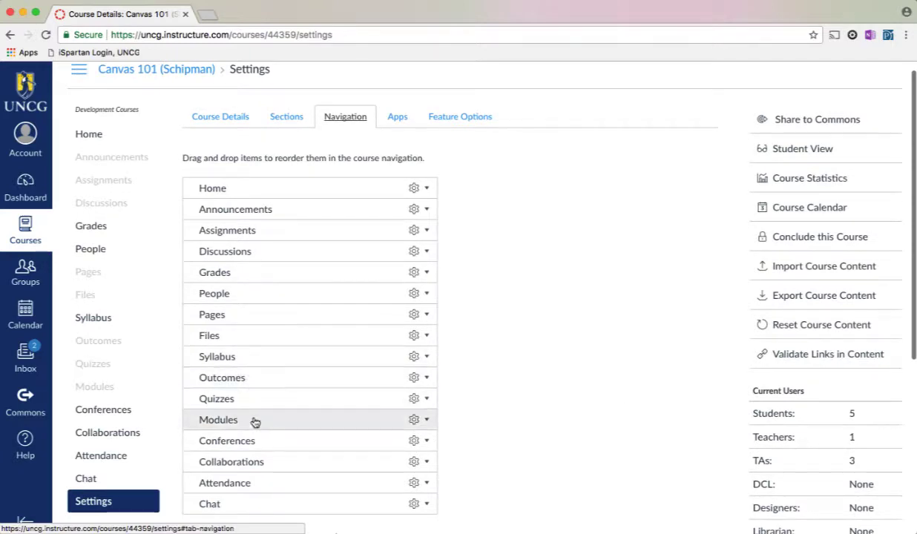
mouse_move(267, 444)
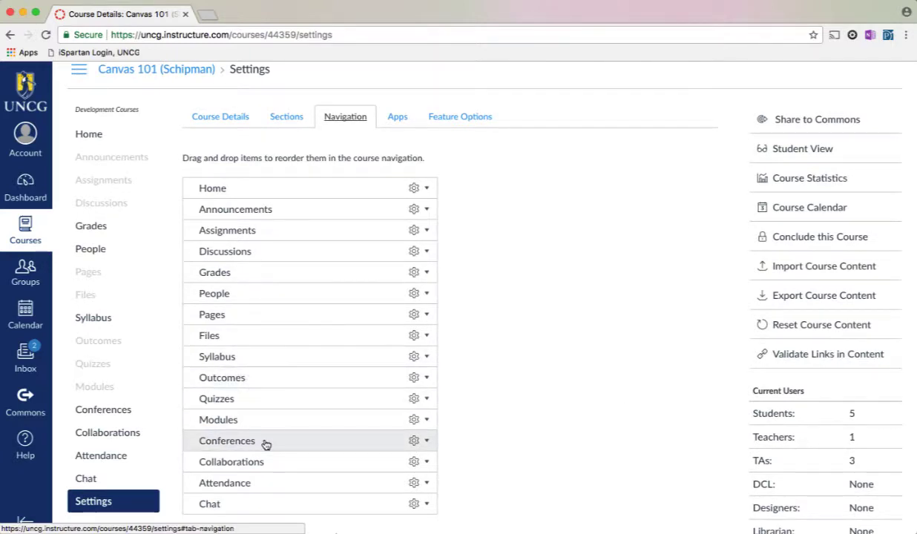
scroll(down, 3)
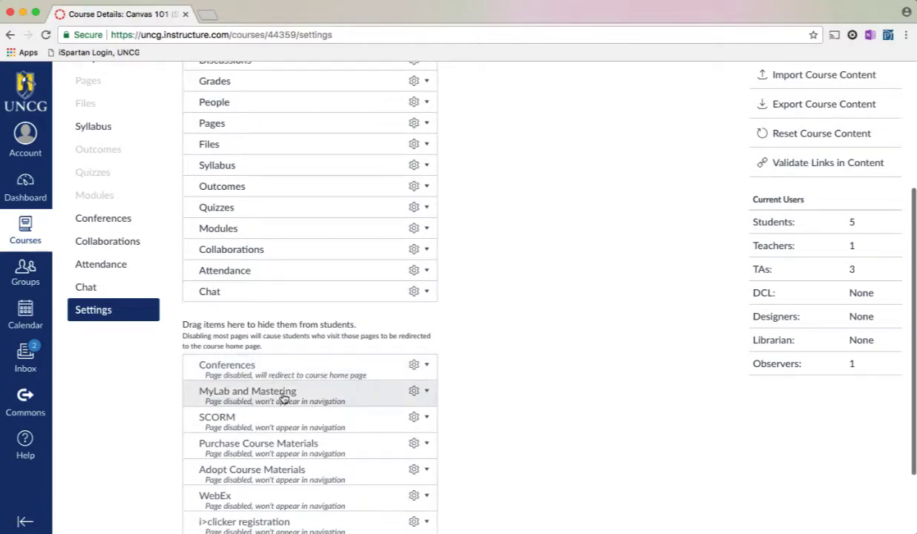
scroll(down, 3)
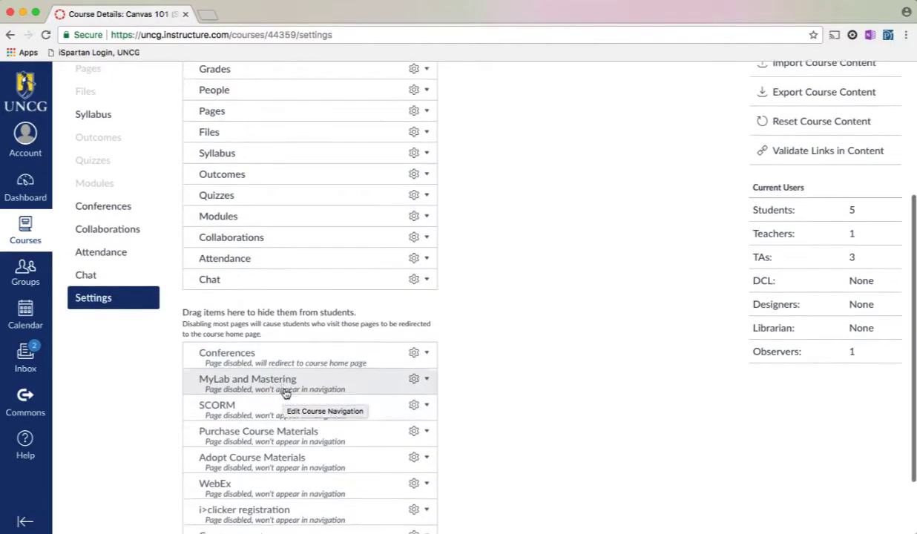
scroll(up, 3)
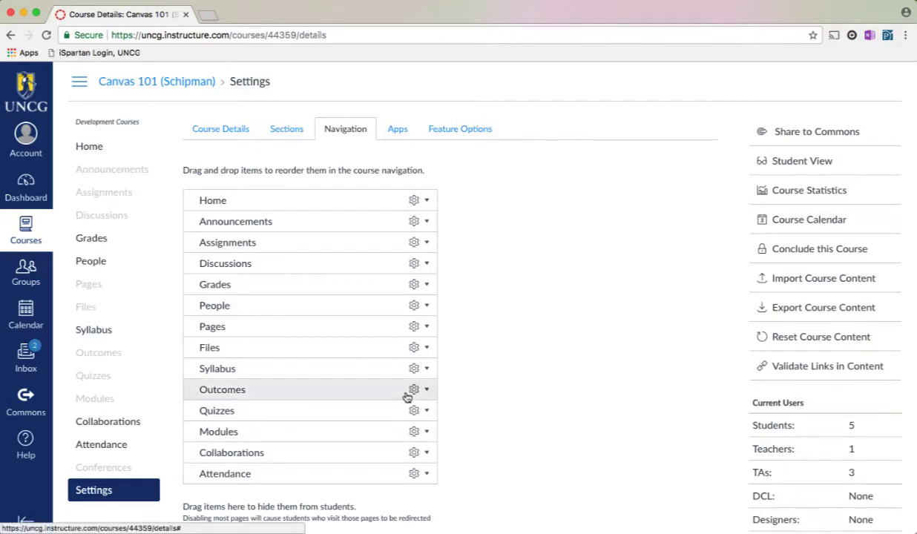
mouse_move(310, 338)
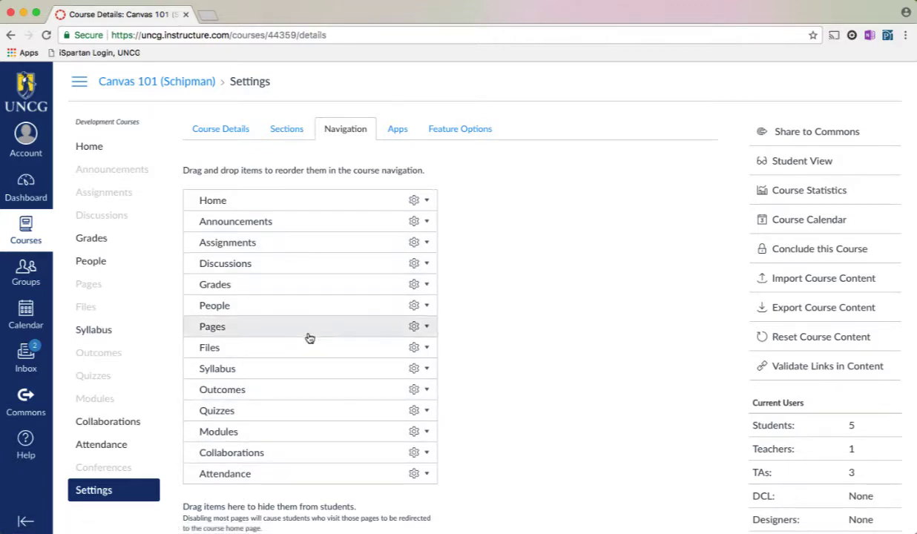
mouse_move(305, 368)
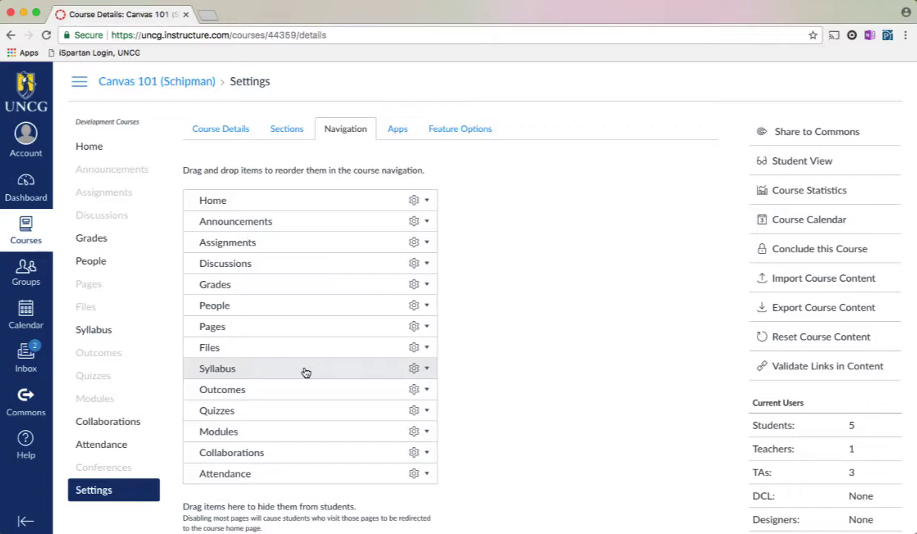
Drag Syllabus up past Pages and People so it sits right after Announcements.
drag(304, 368, 304, 362)
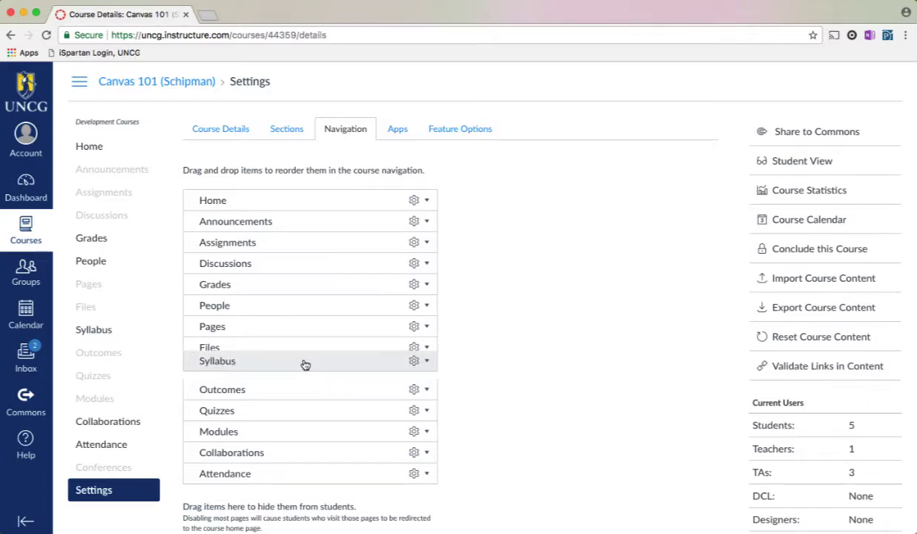
drag(306, 362, 308, 317)
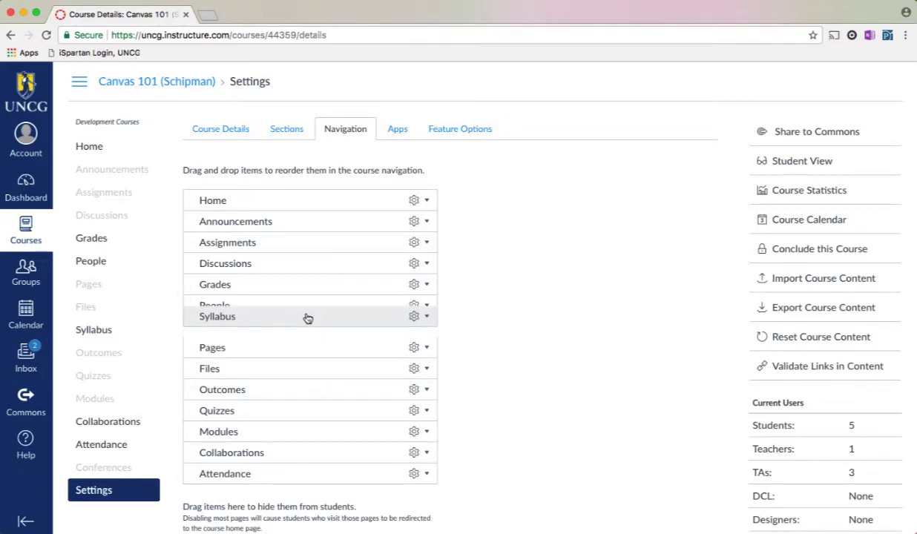
drag(309, 316, 311, 239)
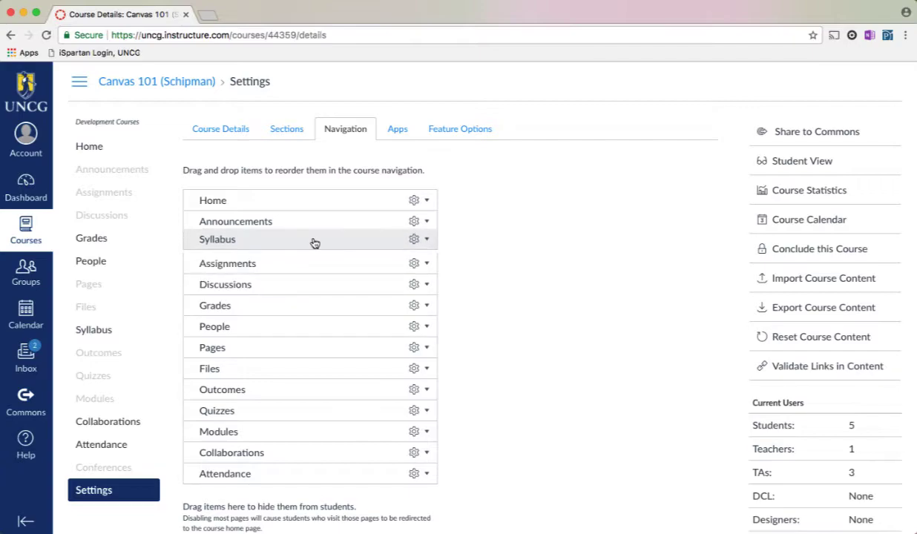